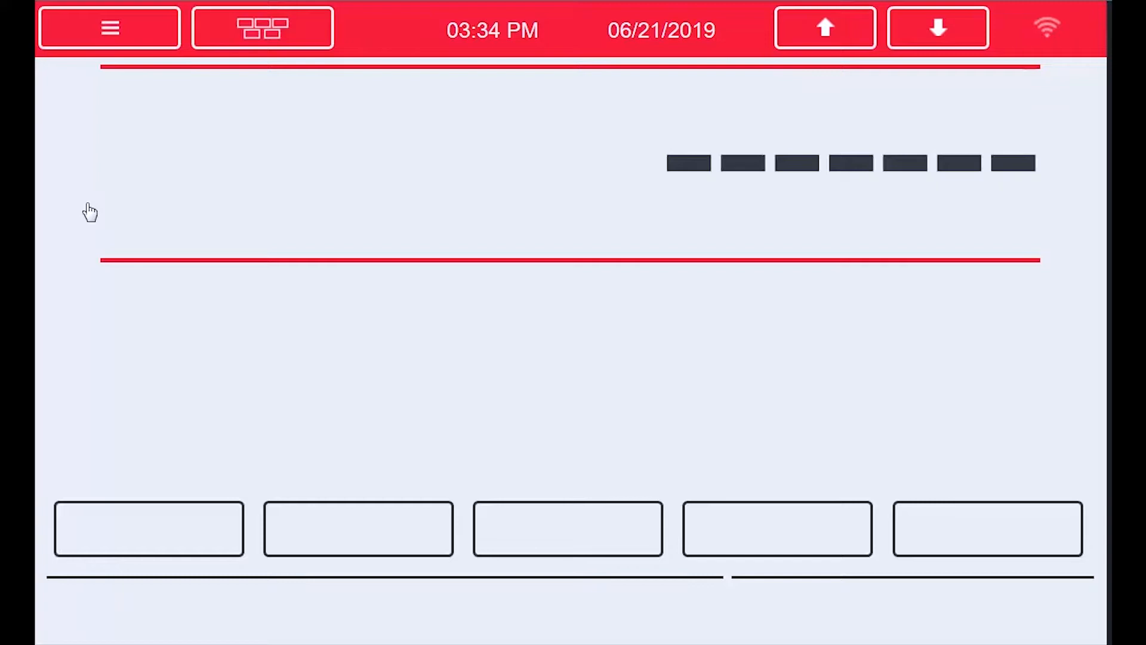
mouse_move(110, 28)
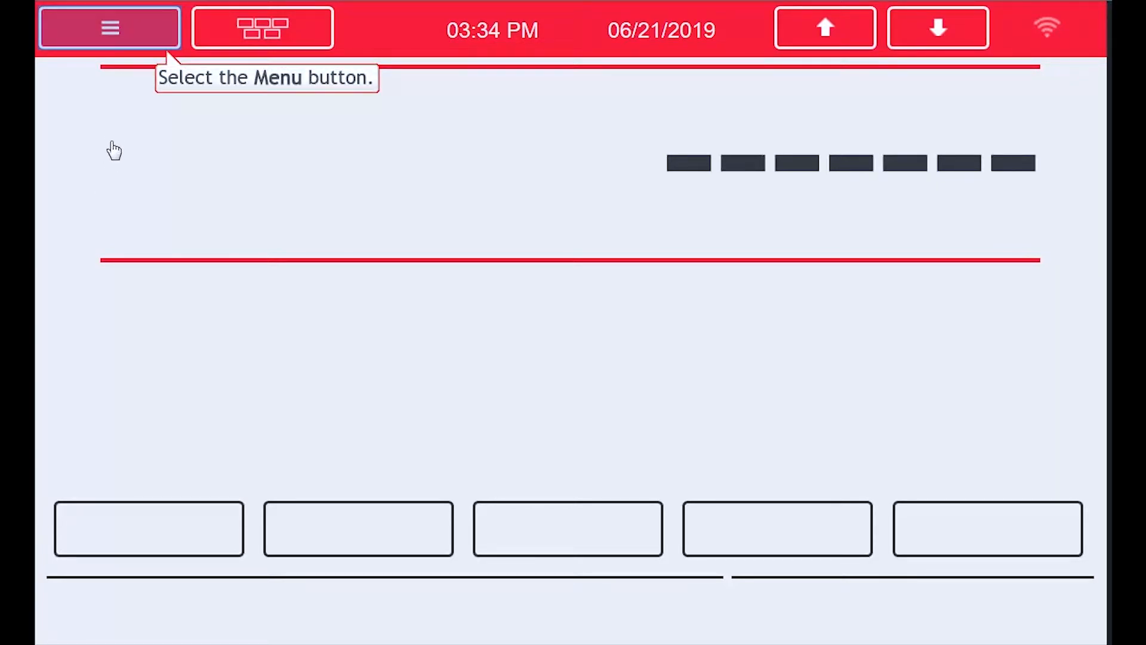
Step: Reach the Configuration screen from the indicator's Main Menu
left_click(109, 28)
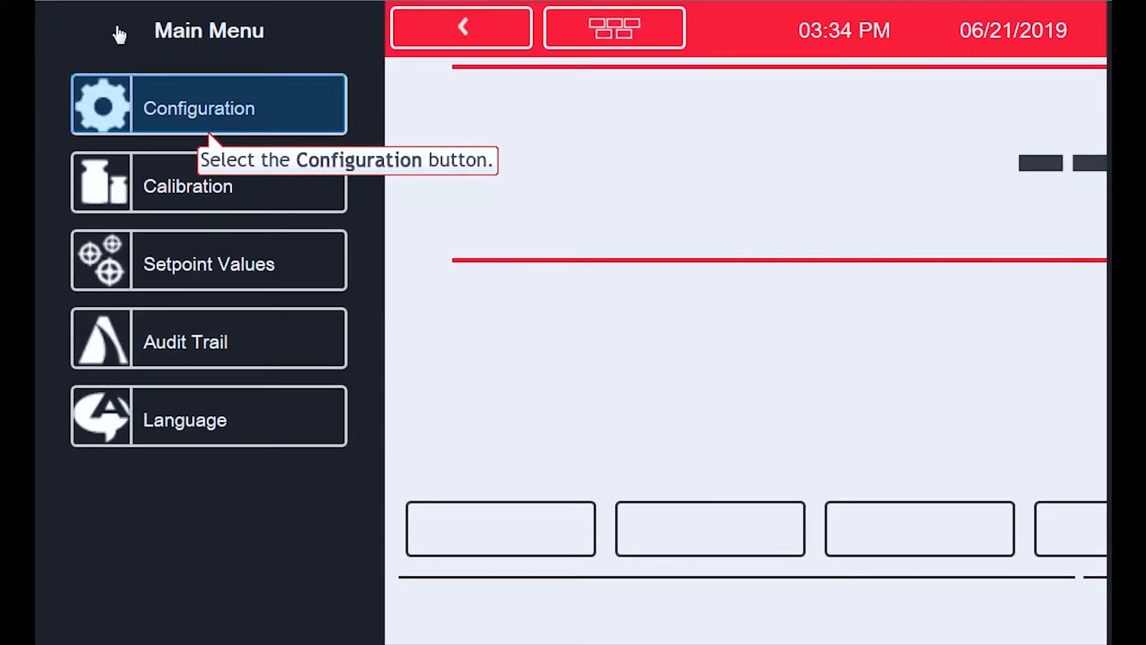
left_click(208, 103)
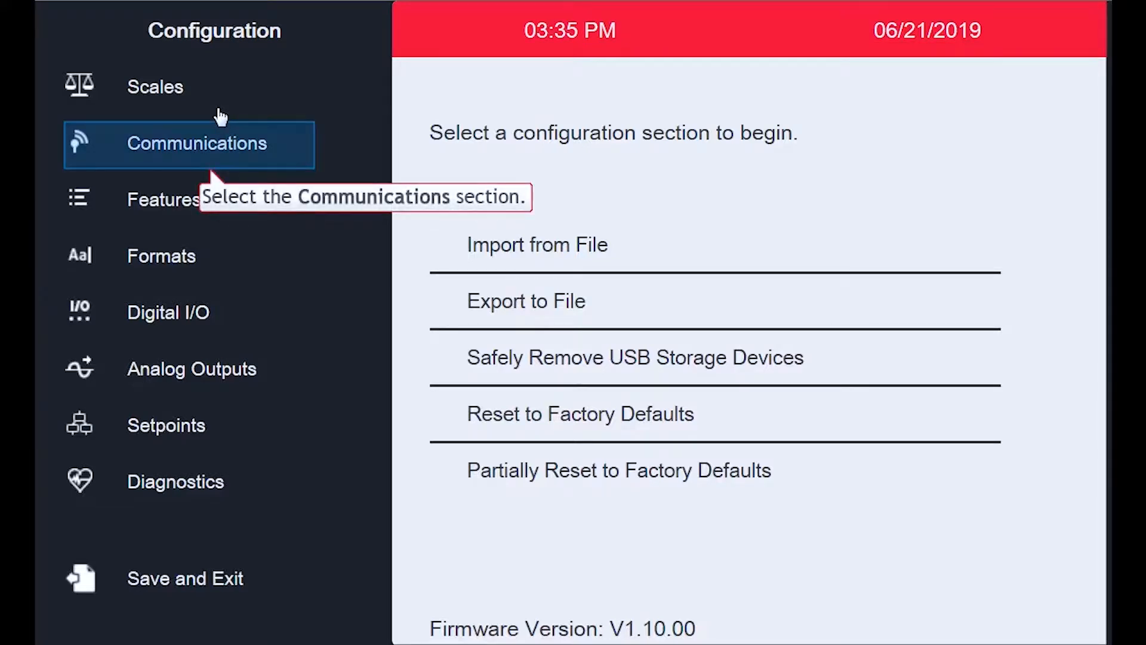
mouse_move(152, 153)
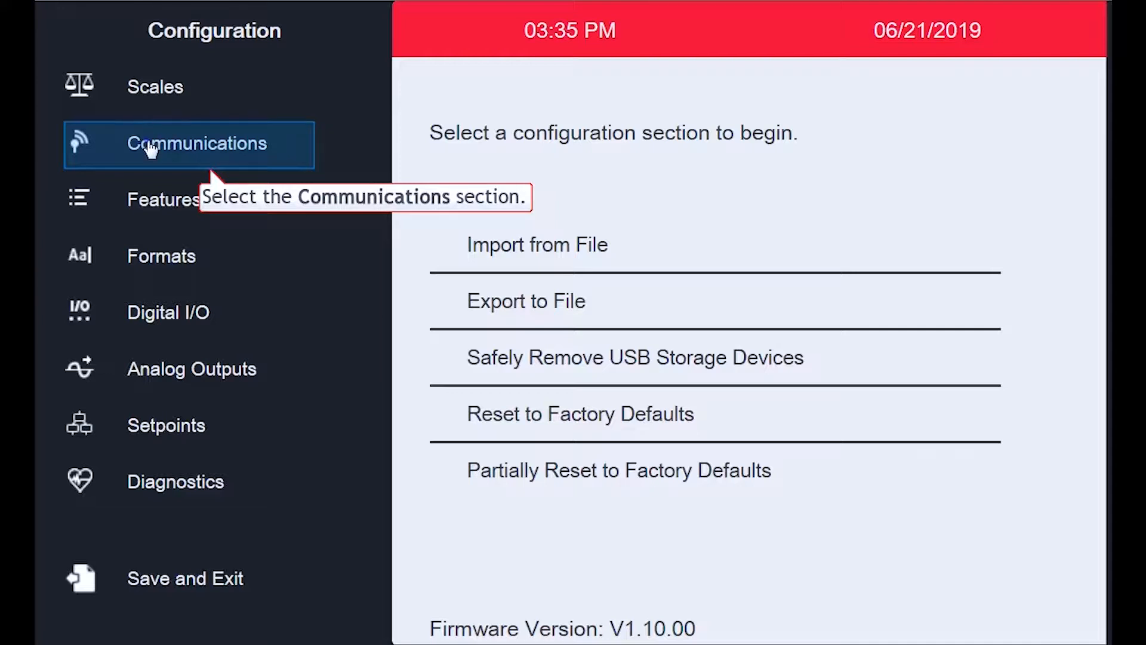
Step: Enable Ethernet with DHCP on under Communications
left_click(190, 143)
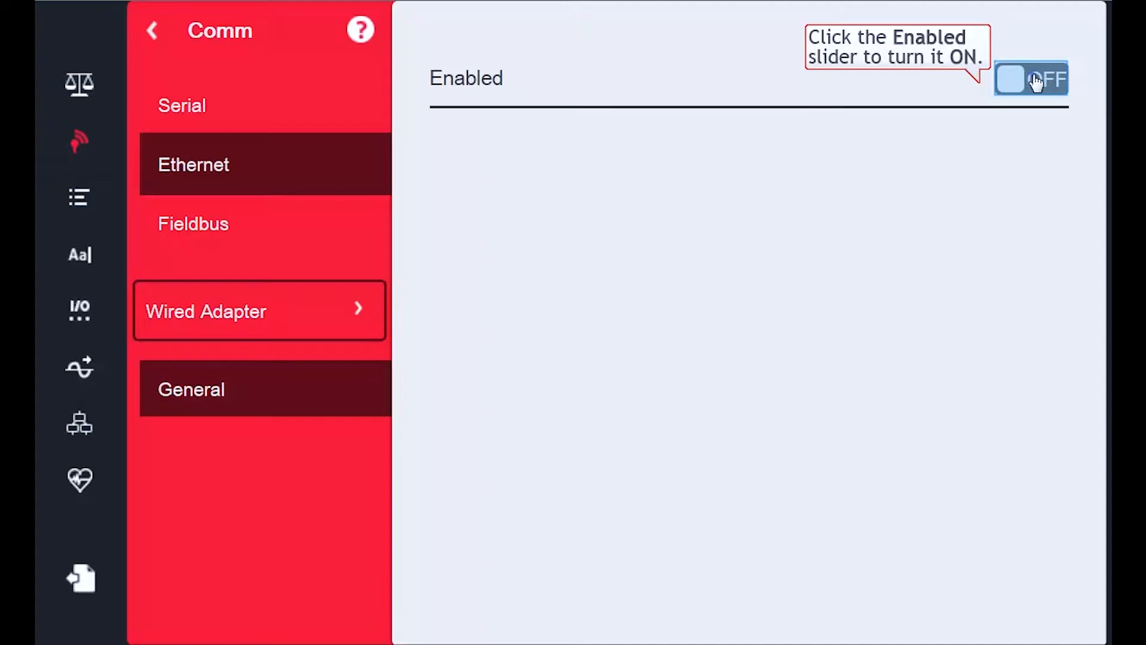
left_click(1035, 79)
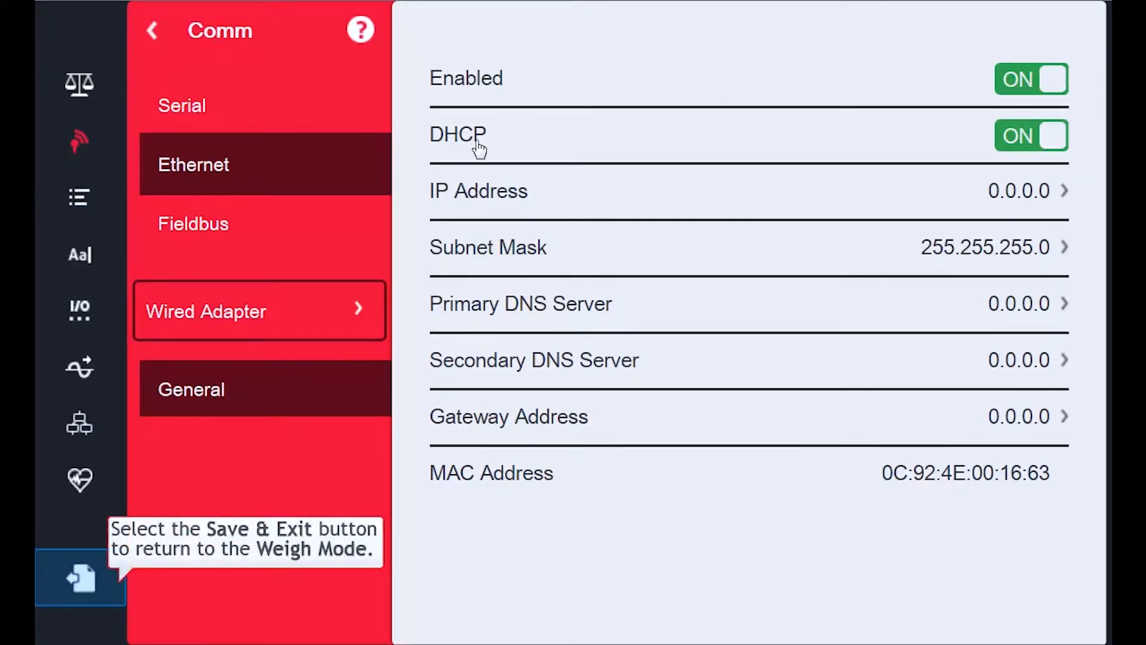
mouse_move(89, 598)
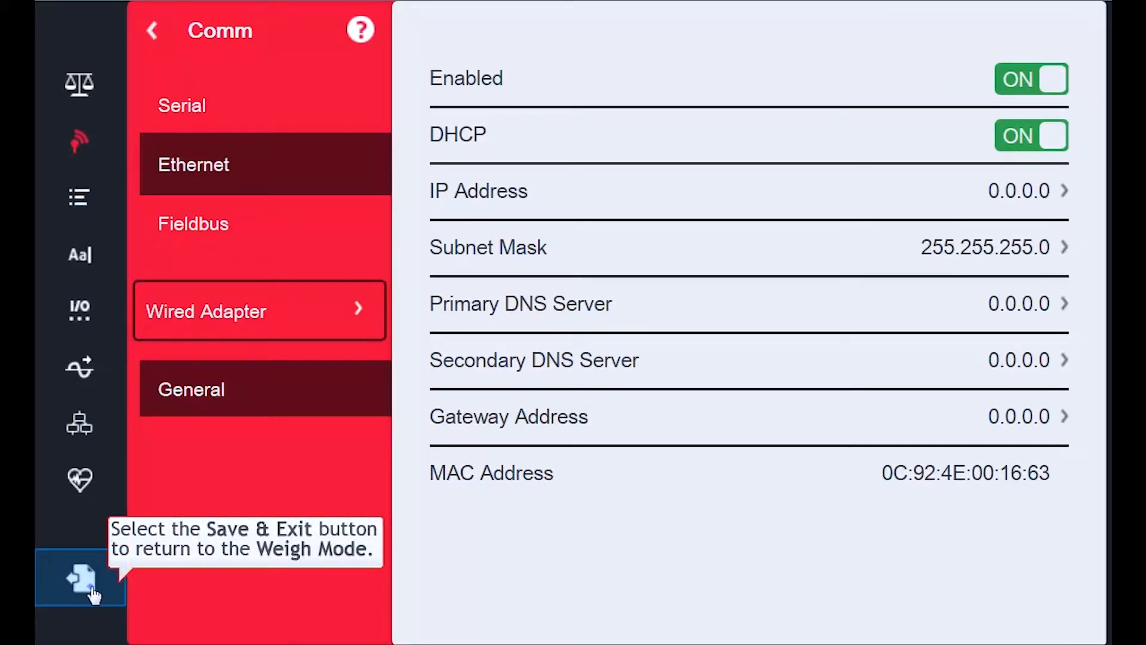
Step: Save and exit to weigh mode, then view the network configuration via the Wi-Fi symbol
left_click(76, 587)
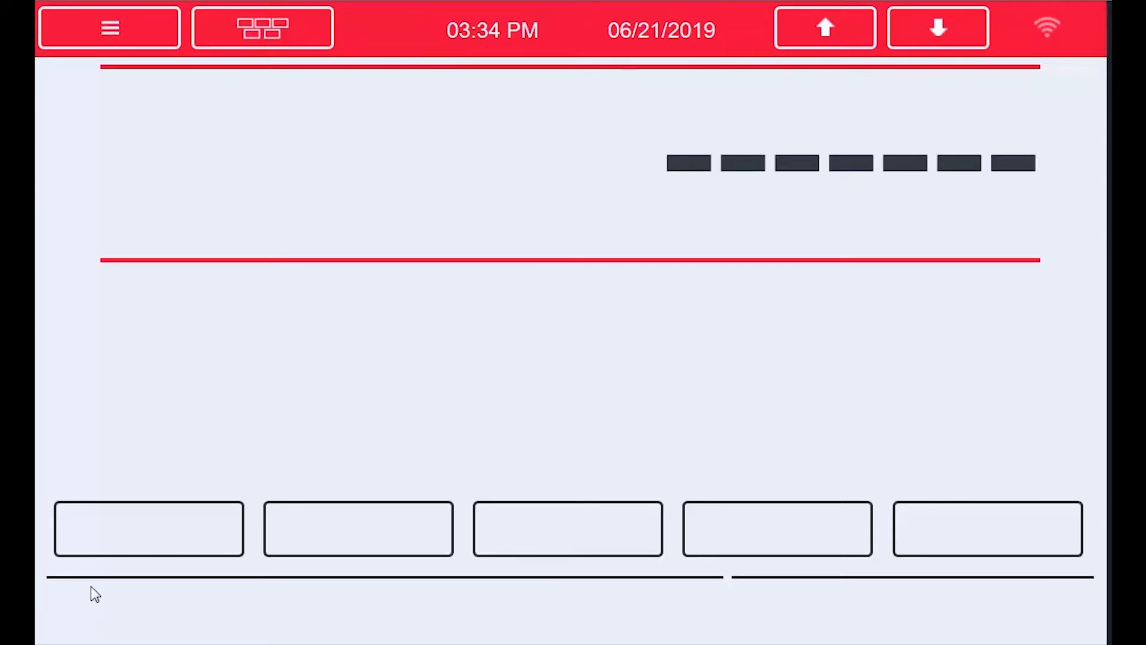
mouse_move(1049, 26)
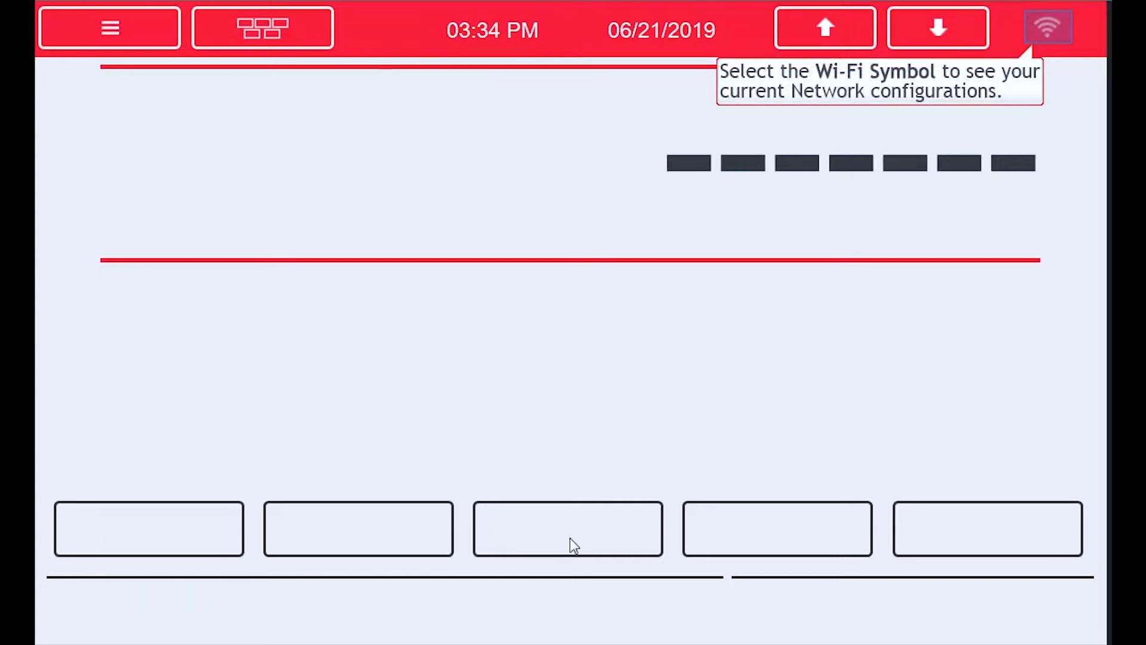
mouse_move(1049, 28)
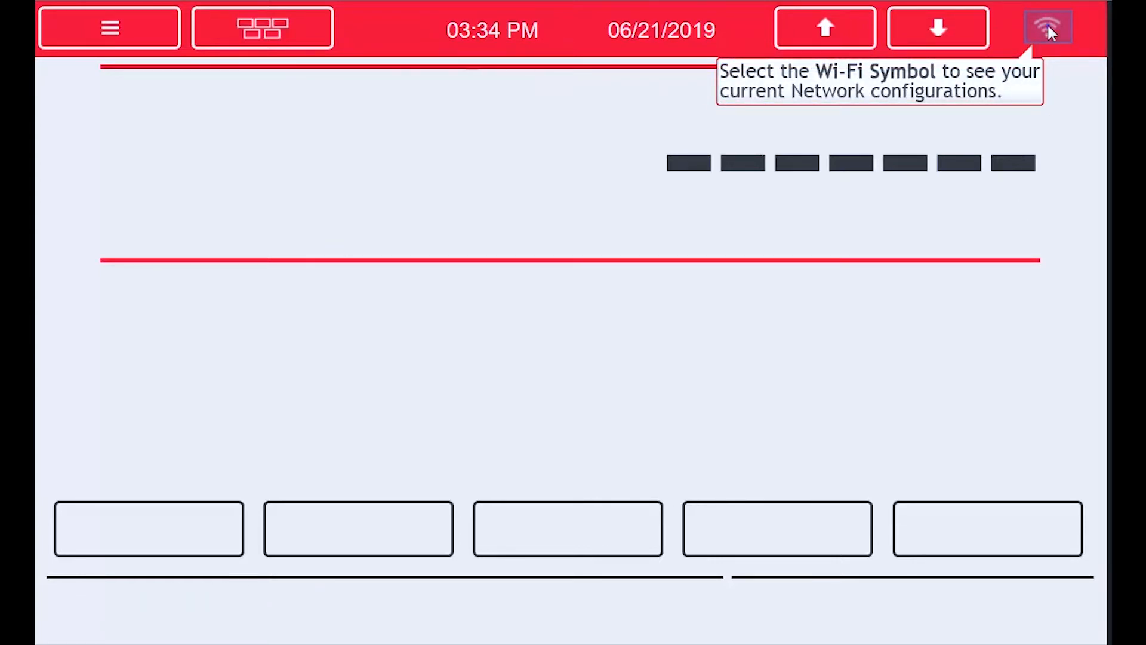
left_click(1045, 25)
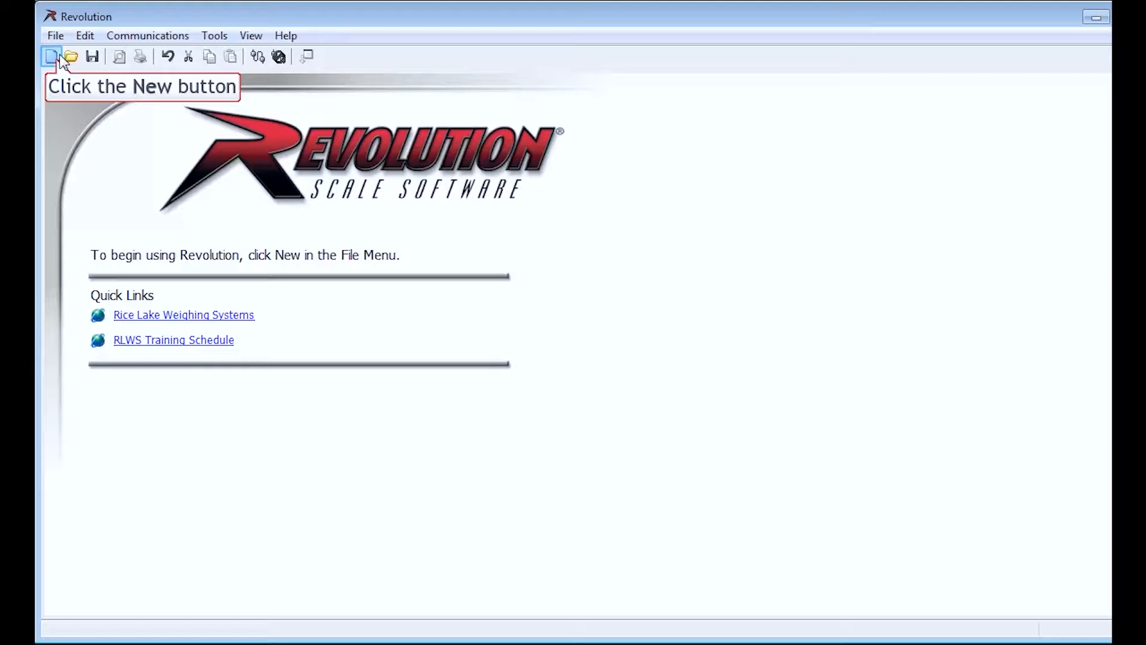
Step: Create a new configuration file for the 1280 indicator, revision 1.07+
left_click(48, 57)
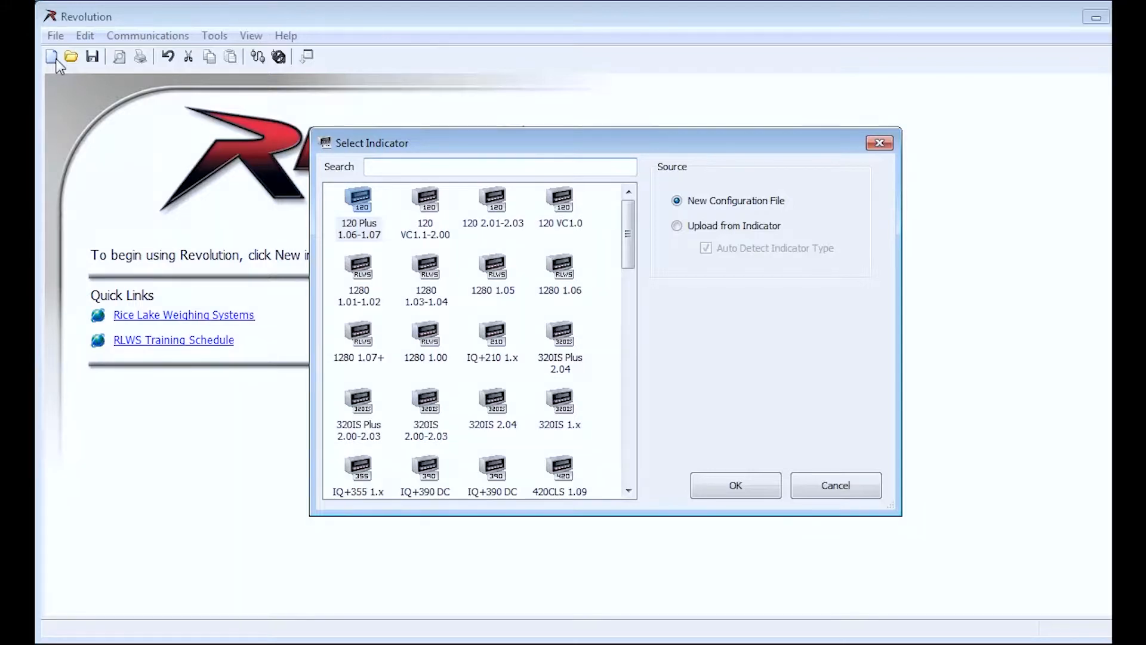
left_click(358, 339)
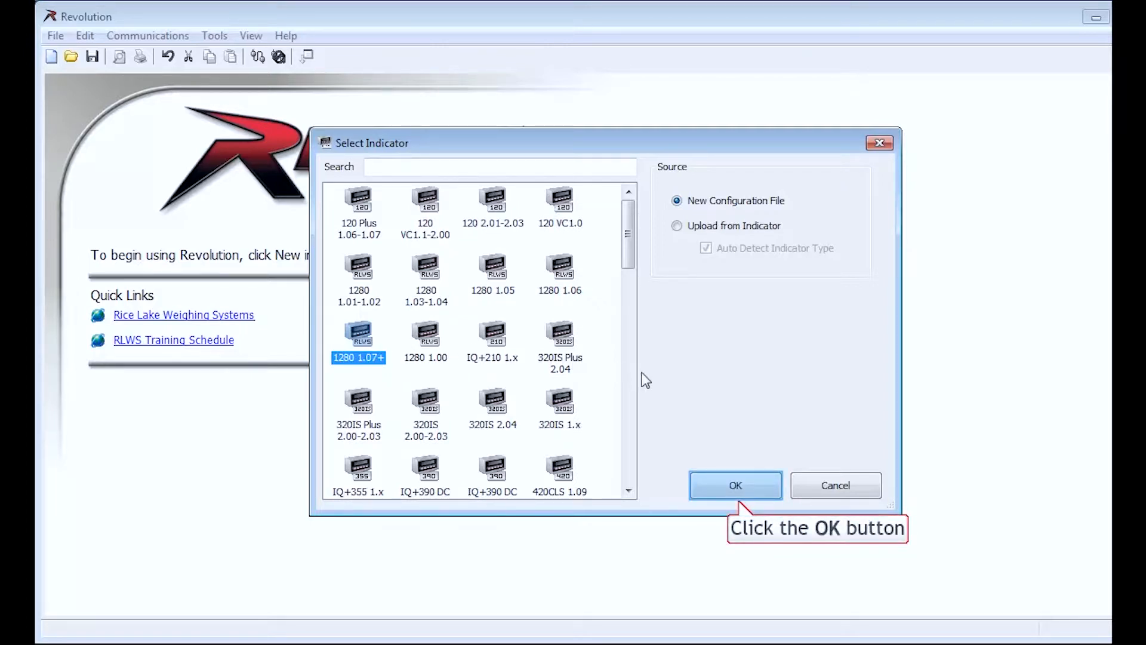
left_click(735, 484)
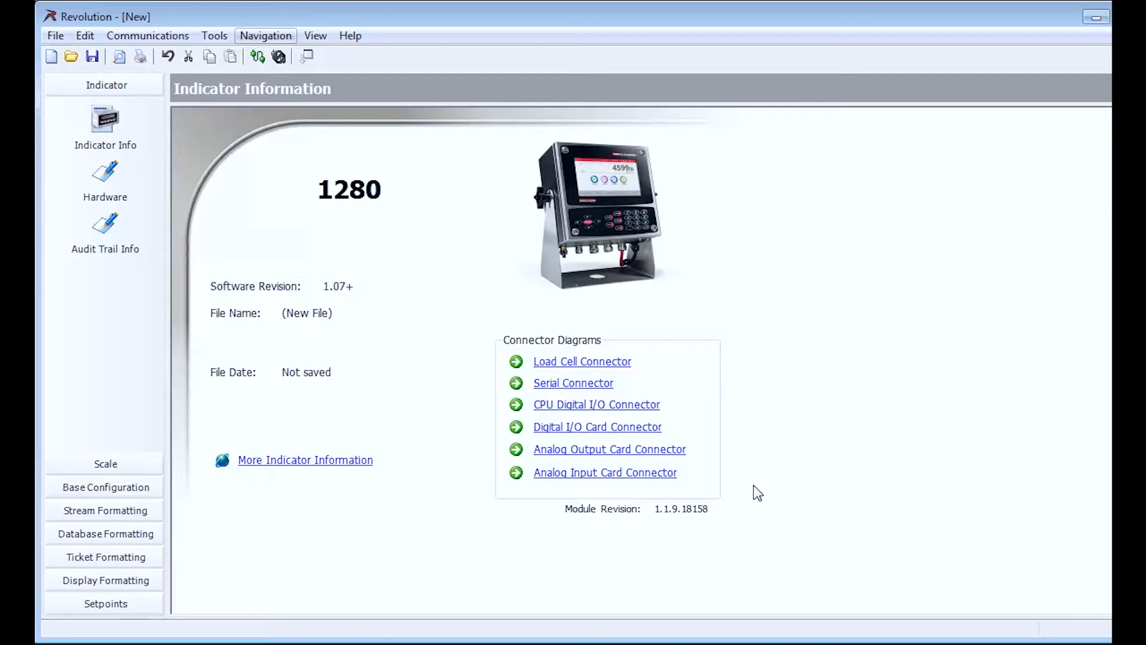
Step: Set TCP/IP Network as the default Communications AutoDetect mode in Tools > Options
left_click(214, 35)
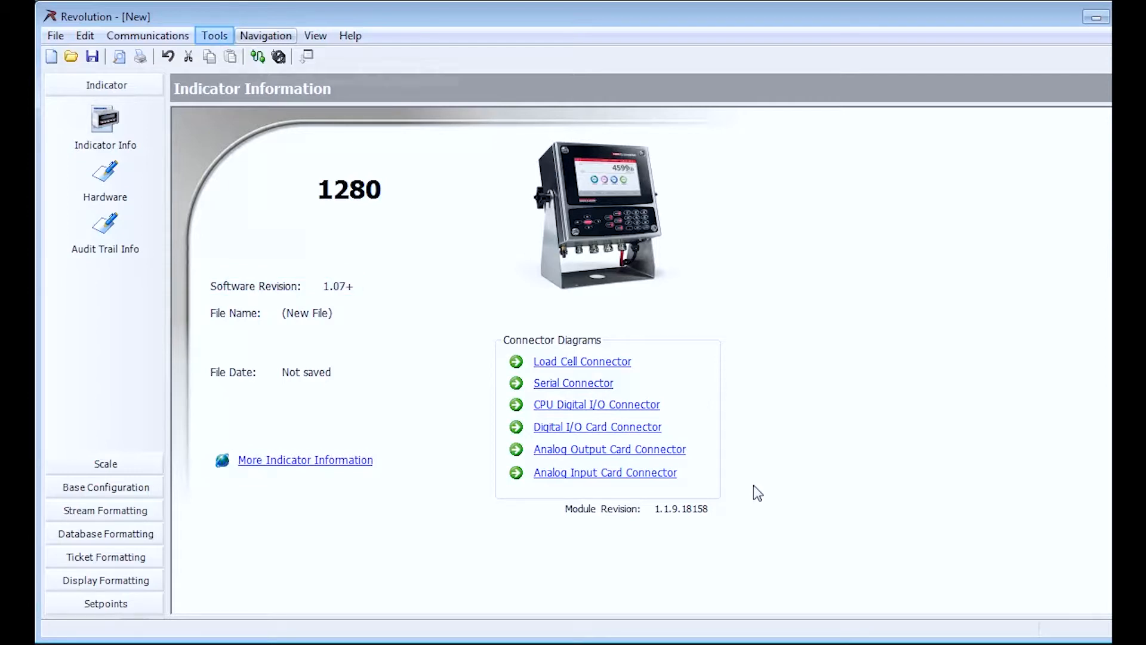
mouse_move(215, 35)
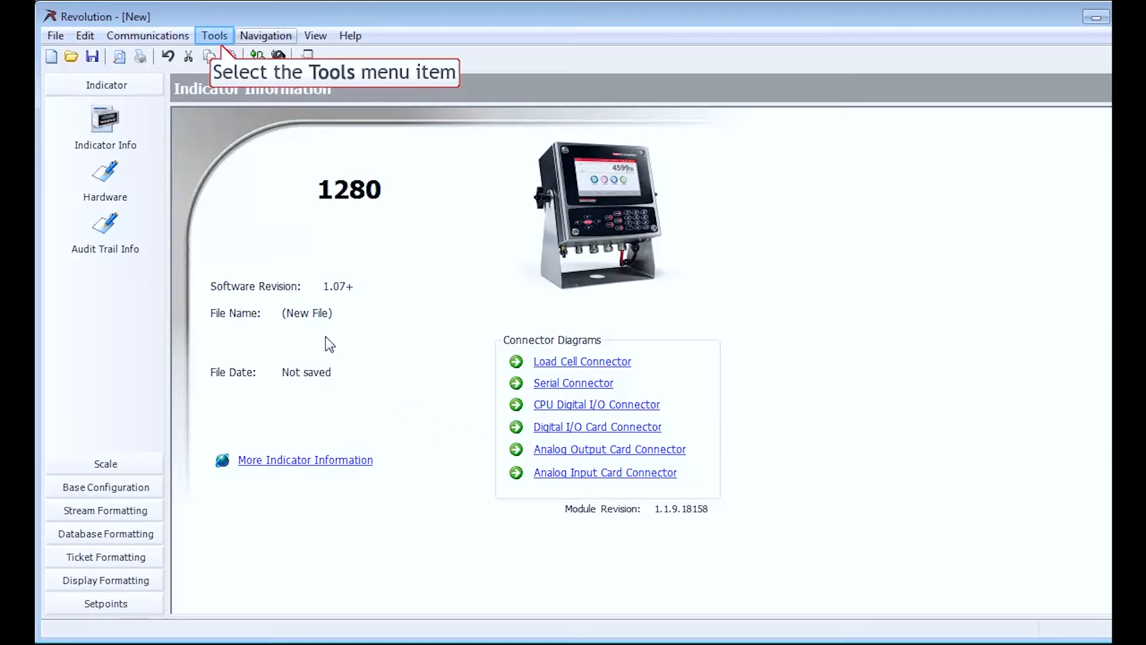
left_click(214, 35)
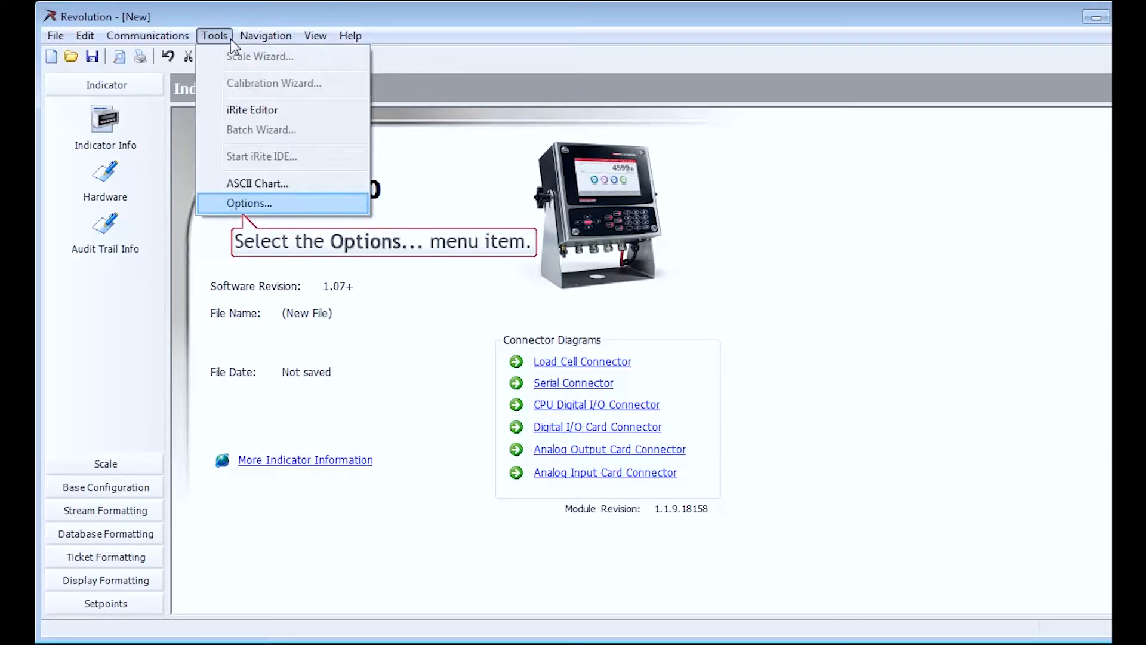
left_click(249, 203)
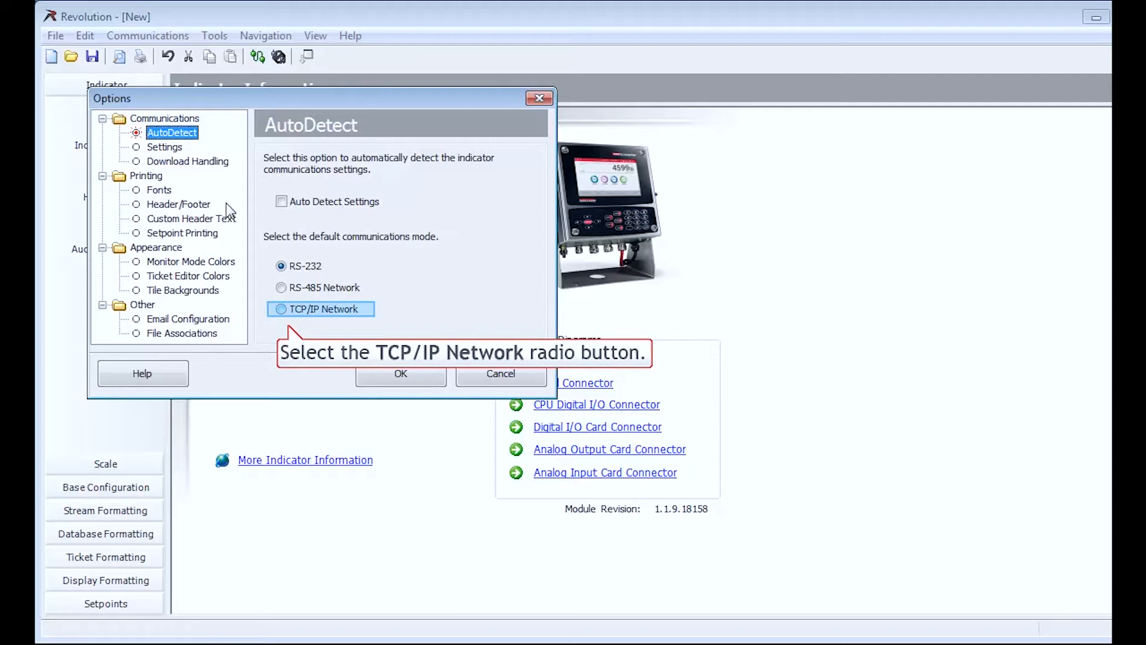
left_click(281, 308)
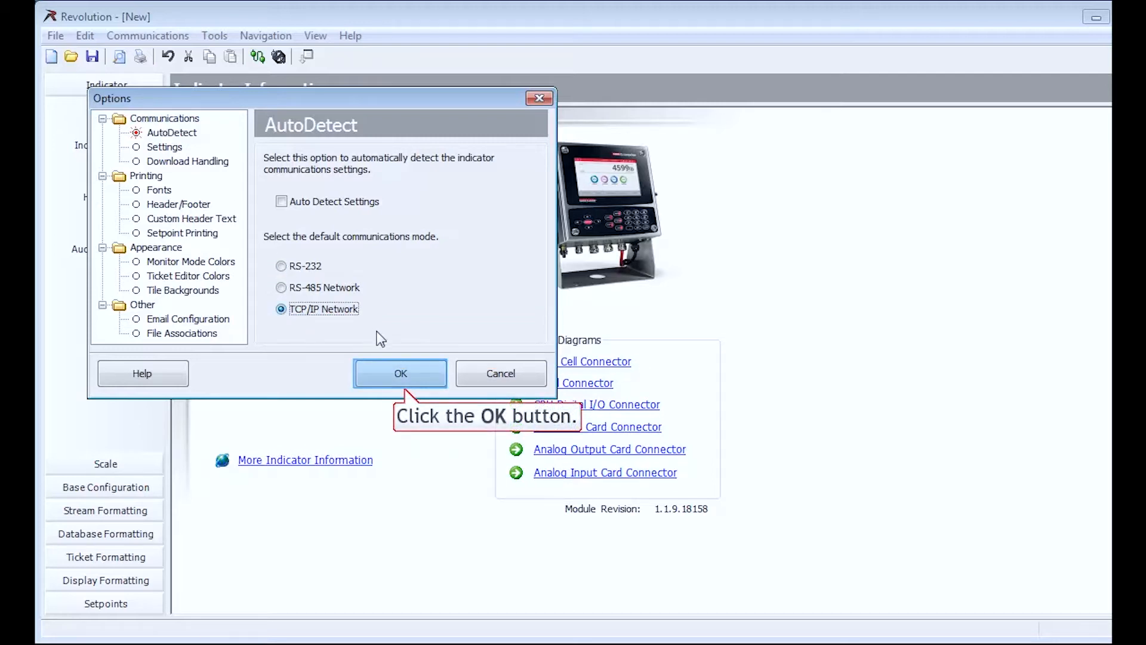
left_click(400, 372)
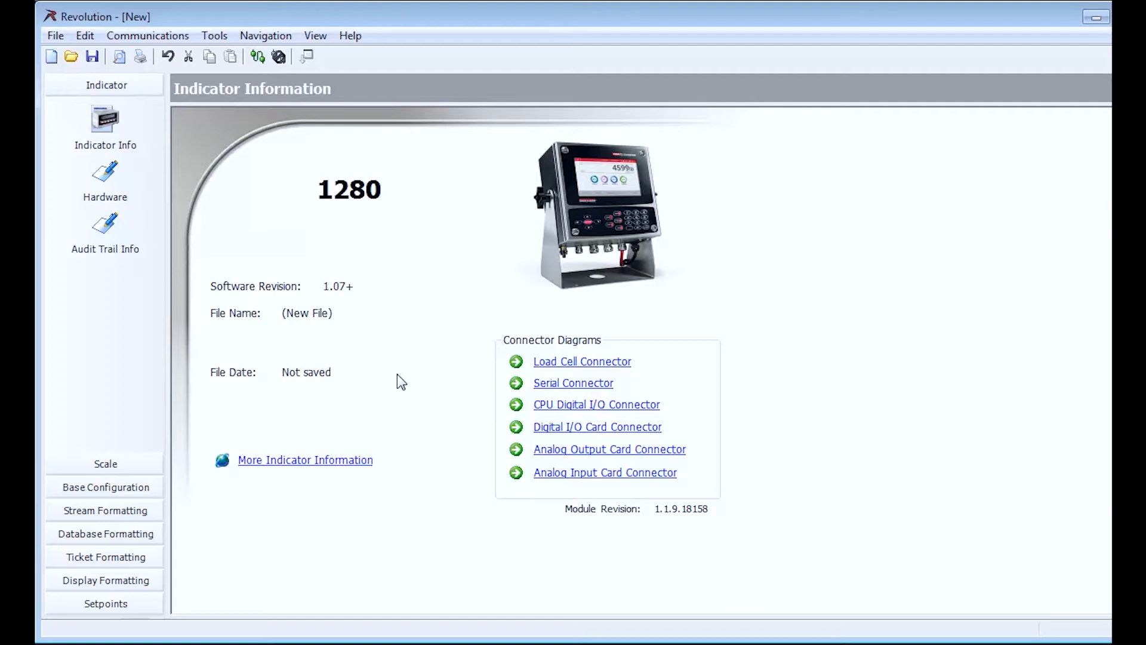
mouse_move(258, 58)
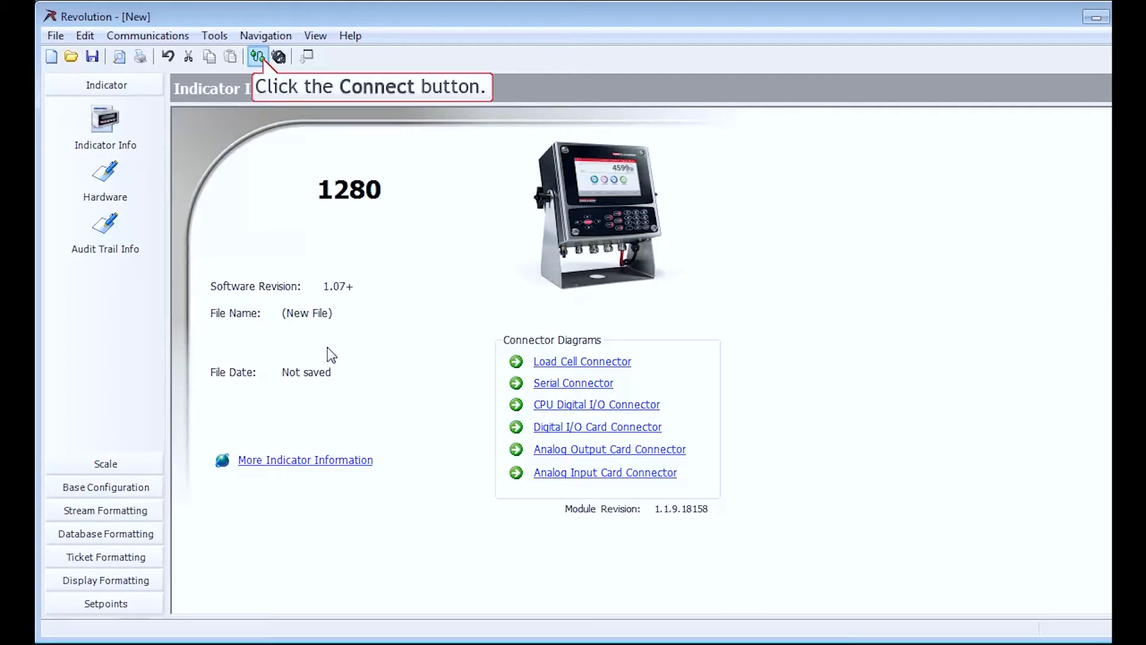
Step: Connect to the indicator at TCP/IP address 10.2.58.194 and close the connection dialog
left_click(258, 58)
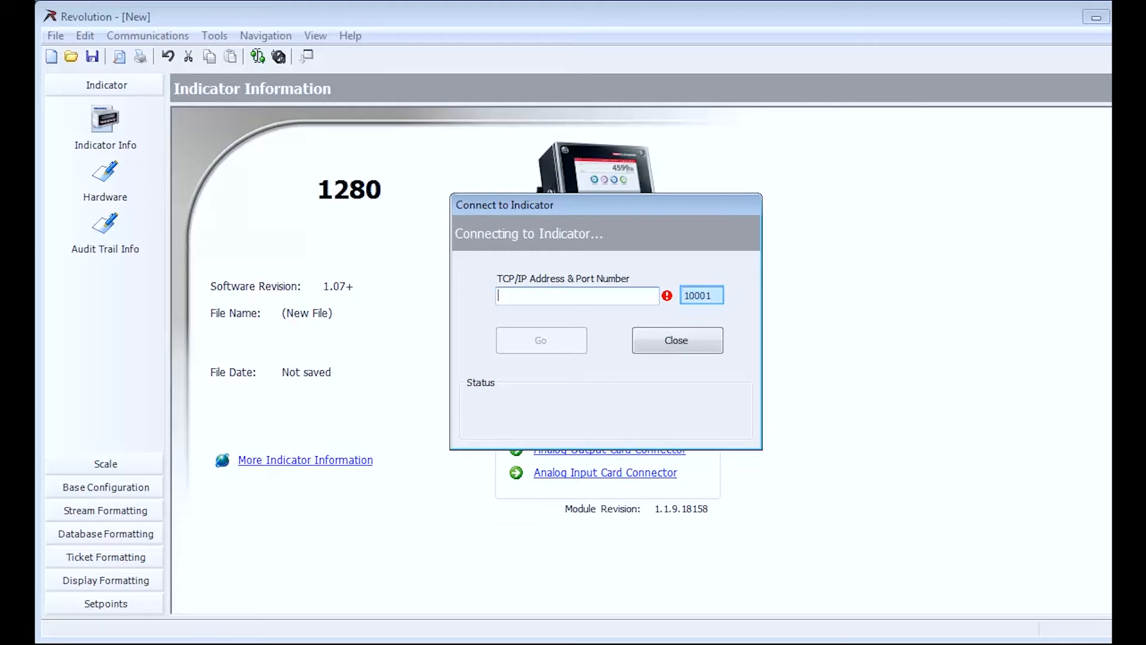
left_click(578, 297)
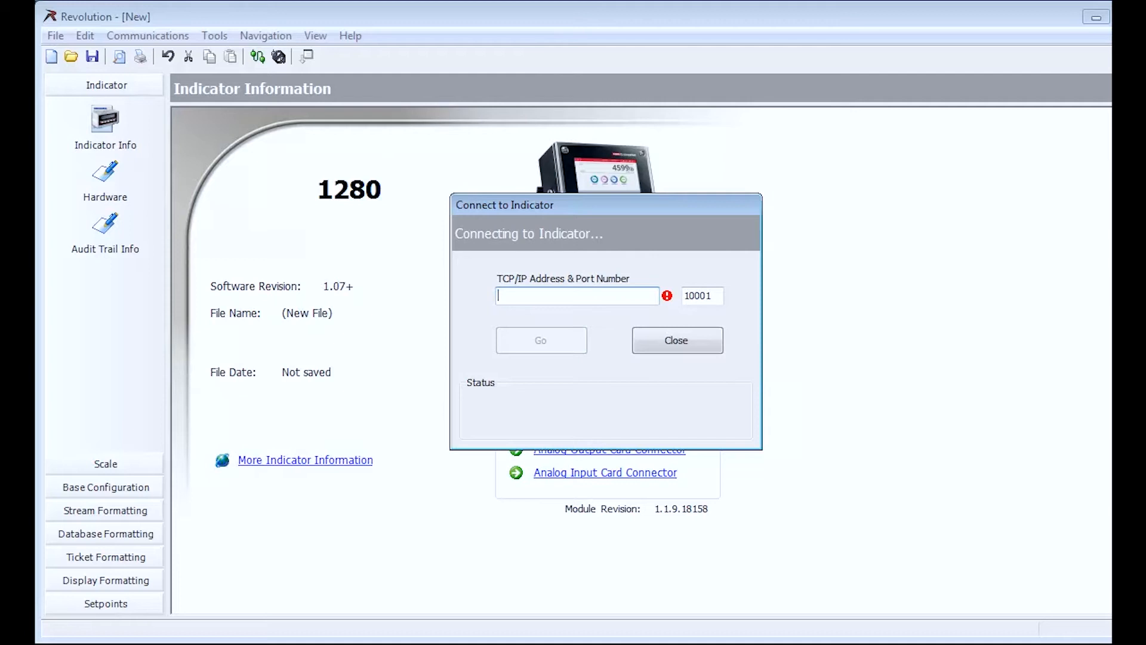
type("10.2.58.194")
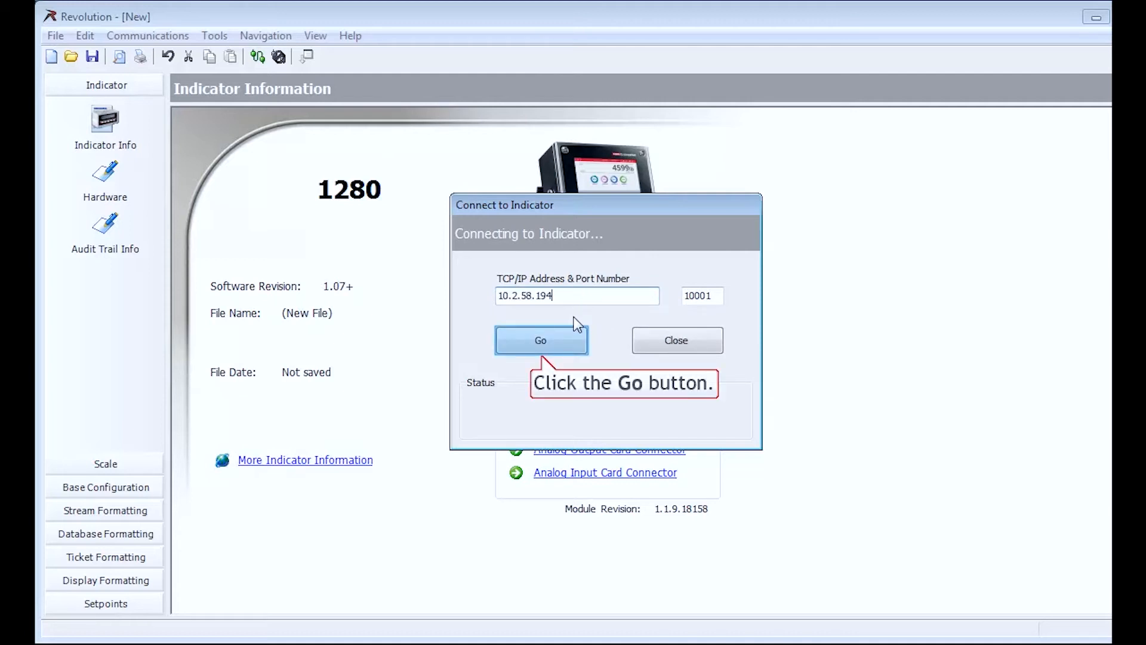
left_click(541, 340)
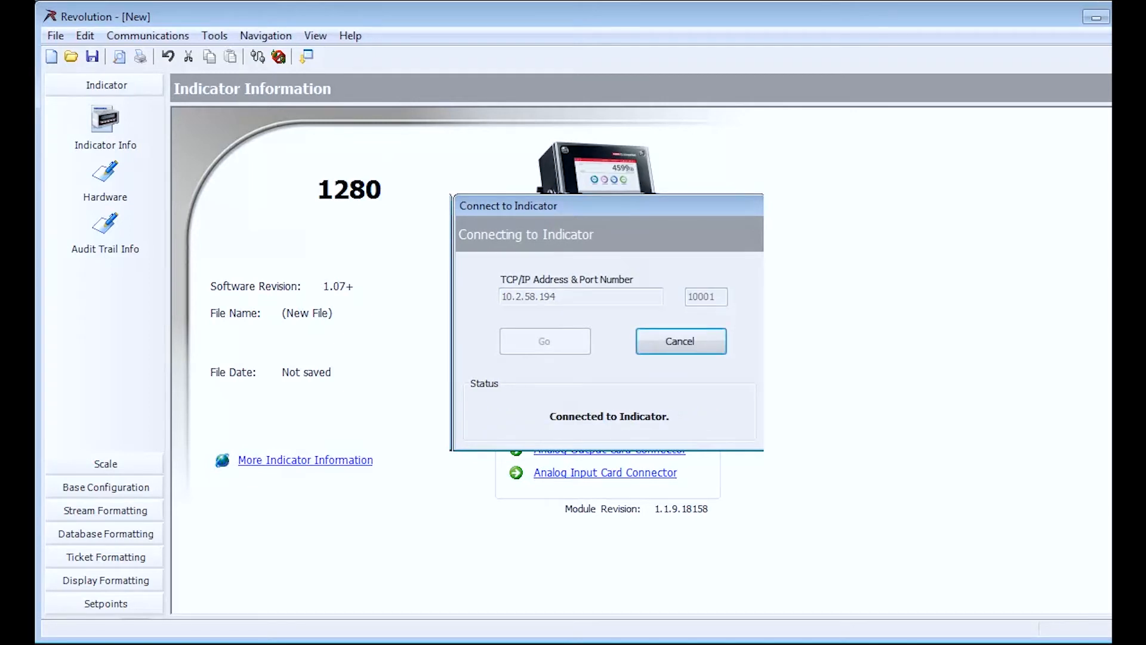
left_click(680, 342)
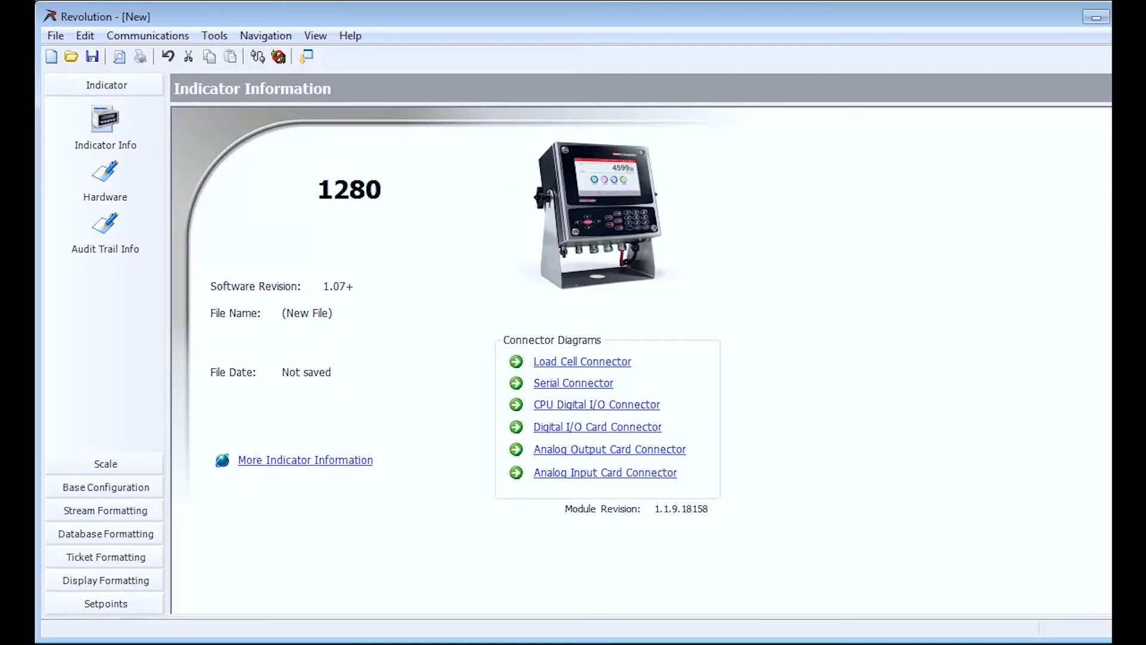
left_click(277, 56)
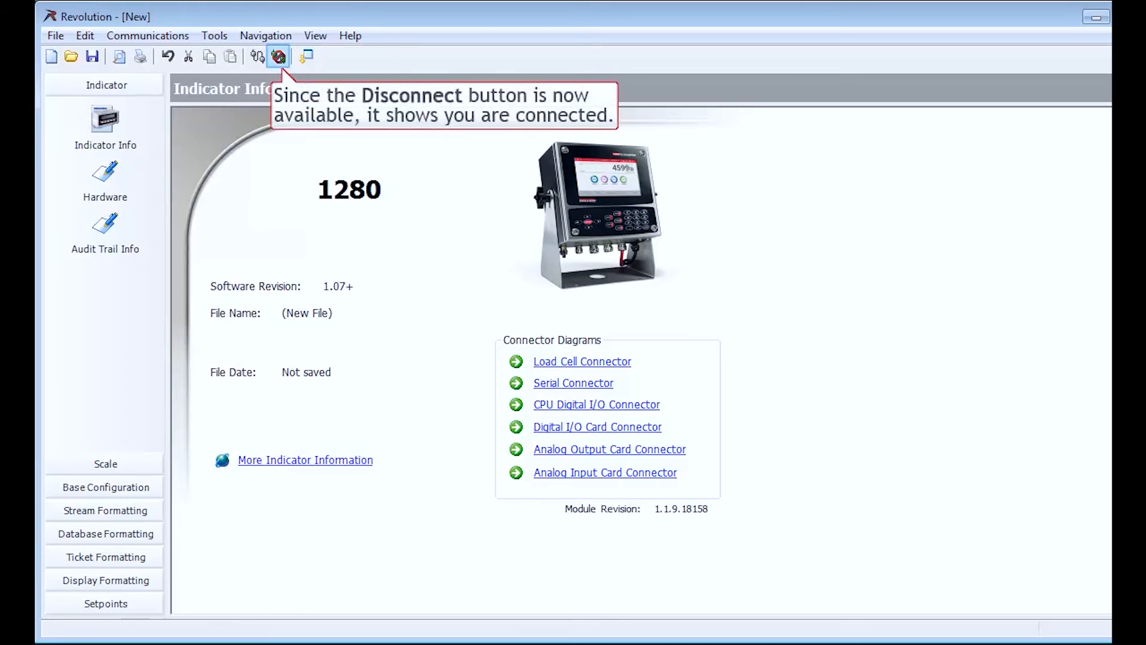